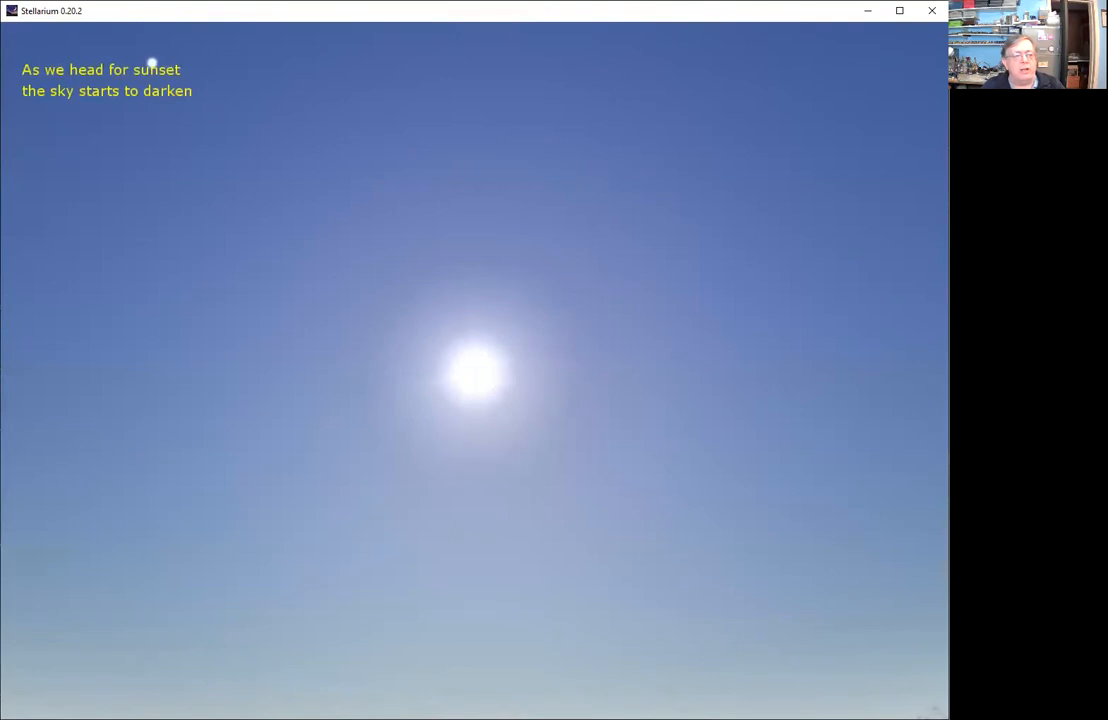
mouse_move(156, 56)
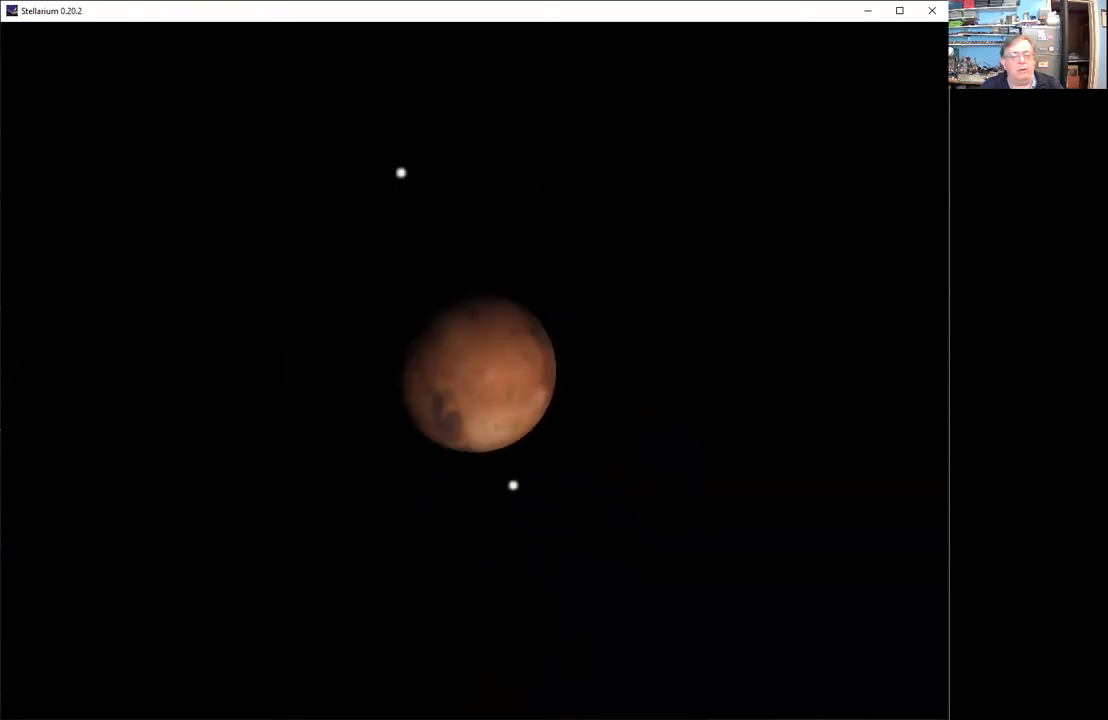
scroll(down, 3)
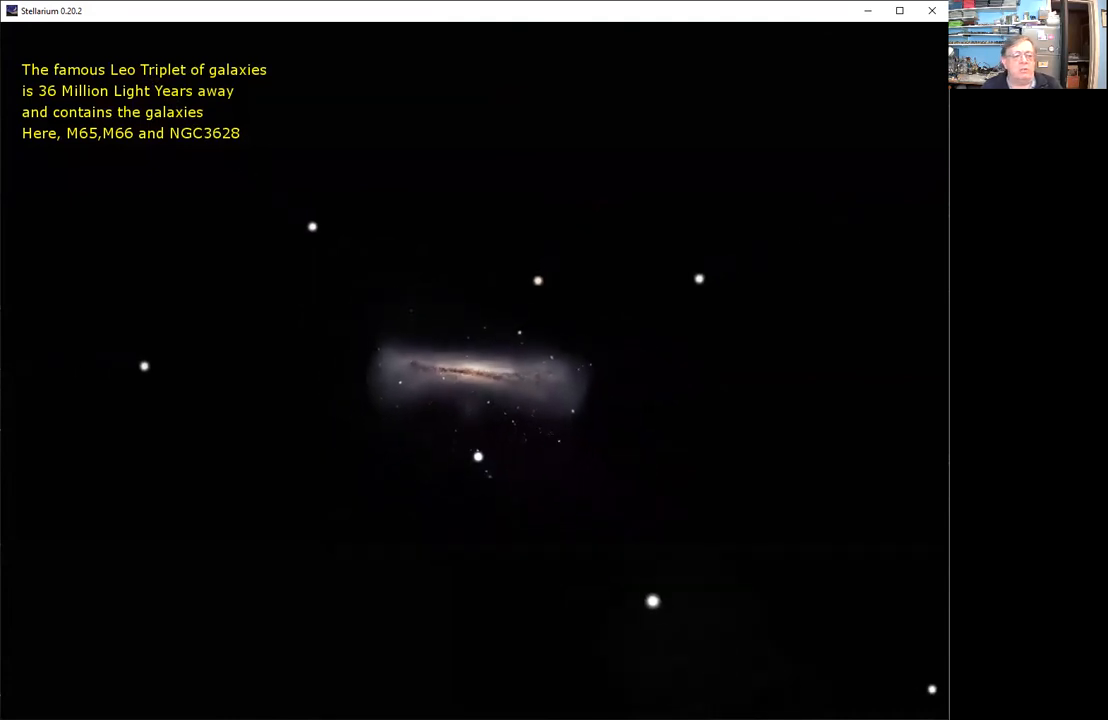
scroll(down, 3)
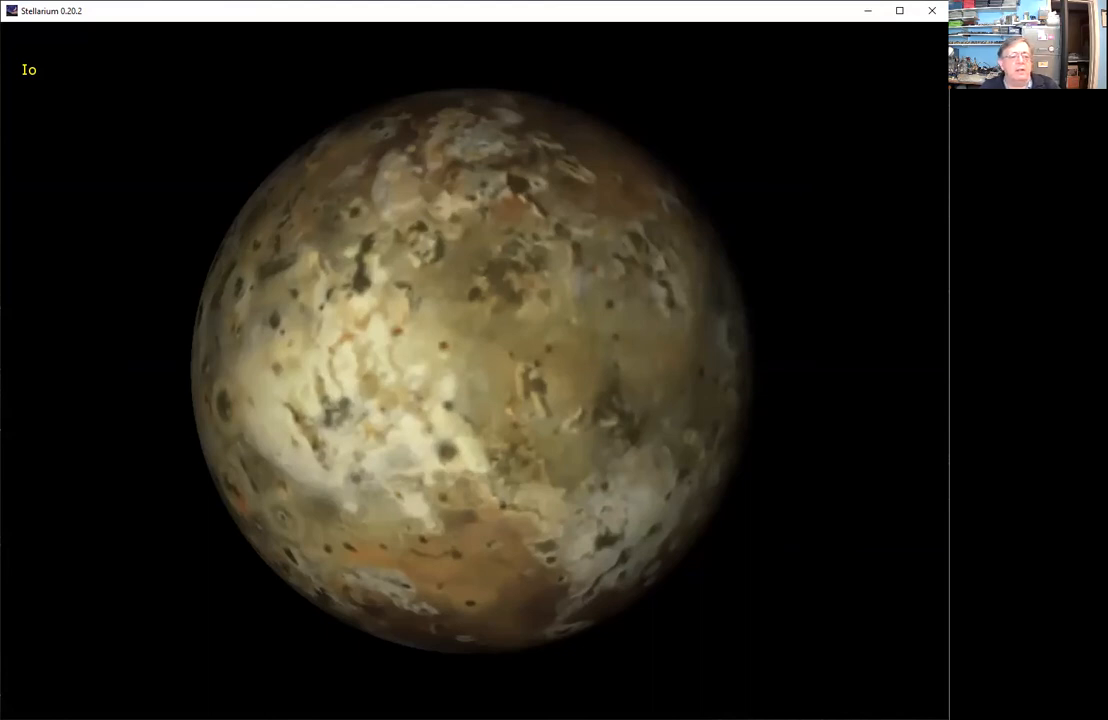
scroll(down, 3)
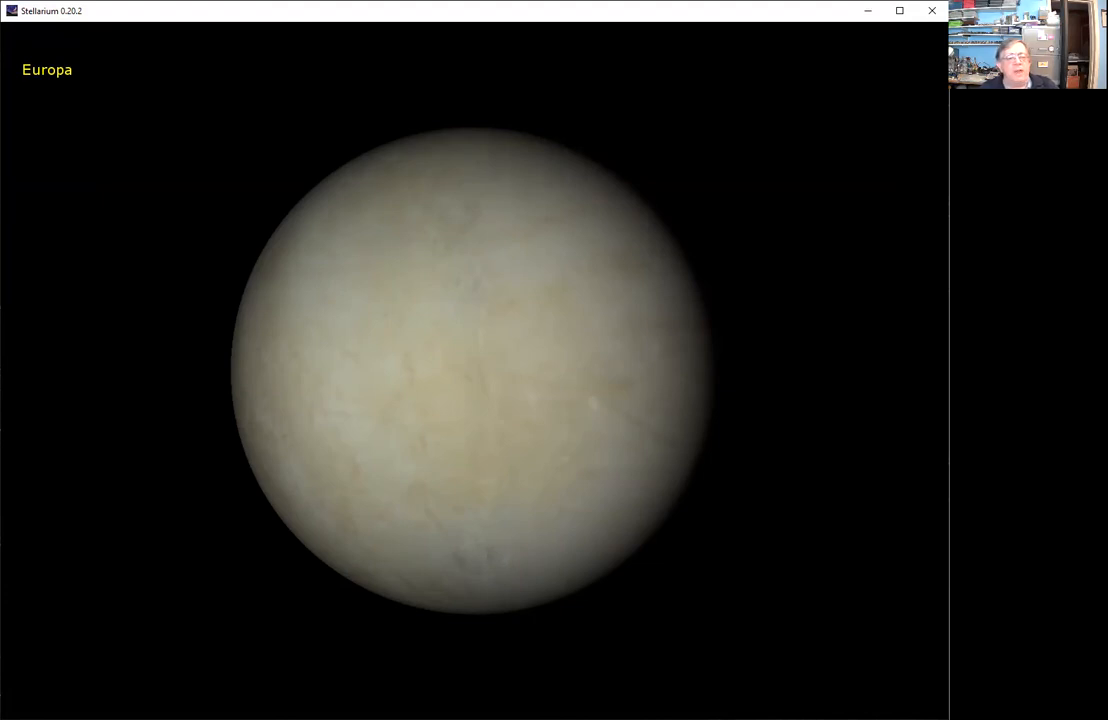
scroll(down, 3)
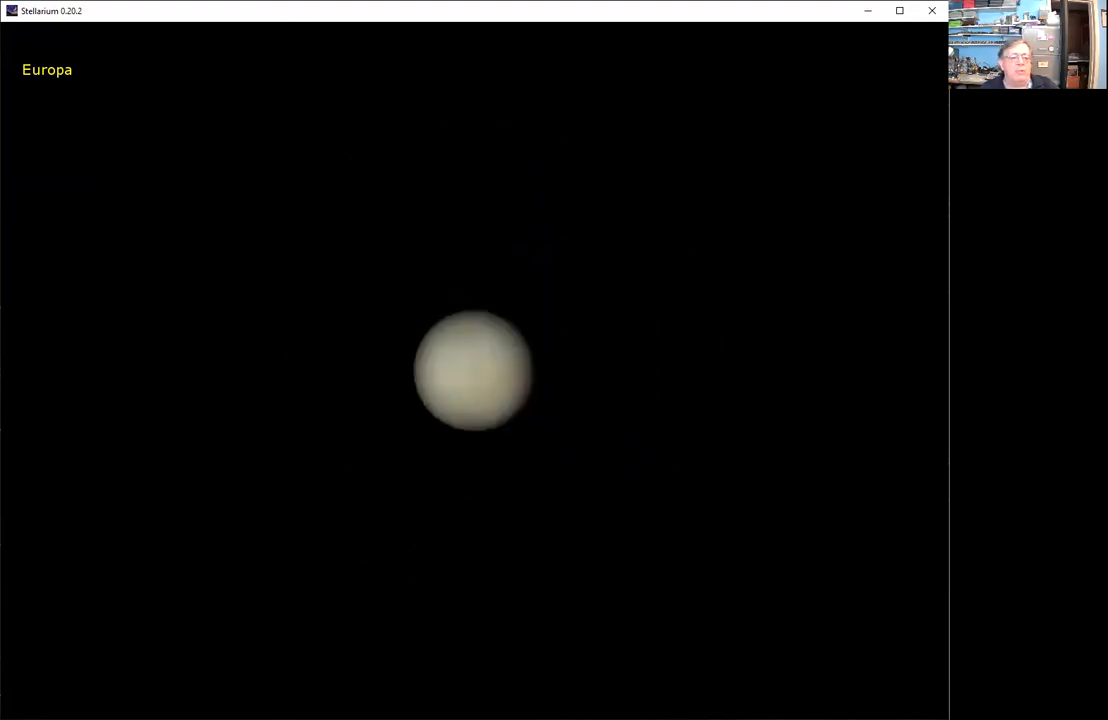
scroll(down, 3)
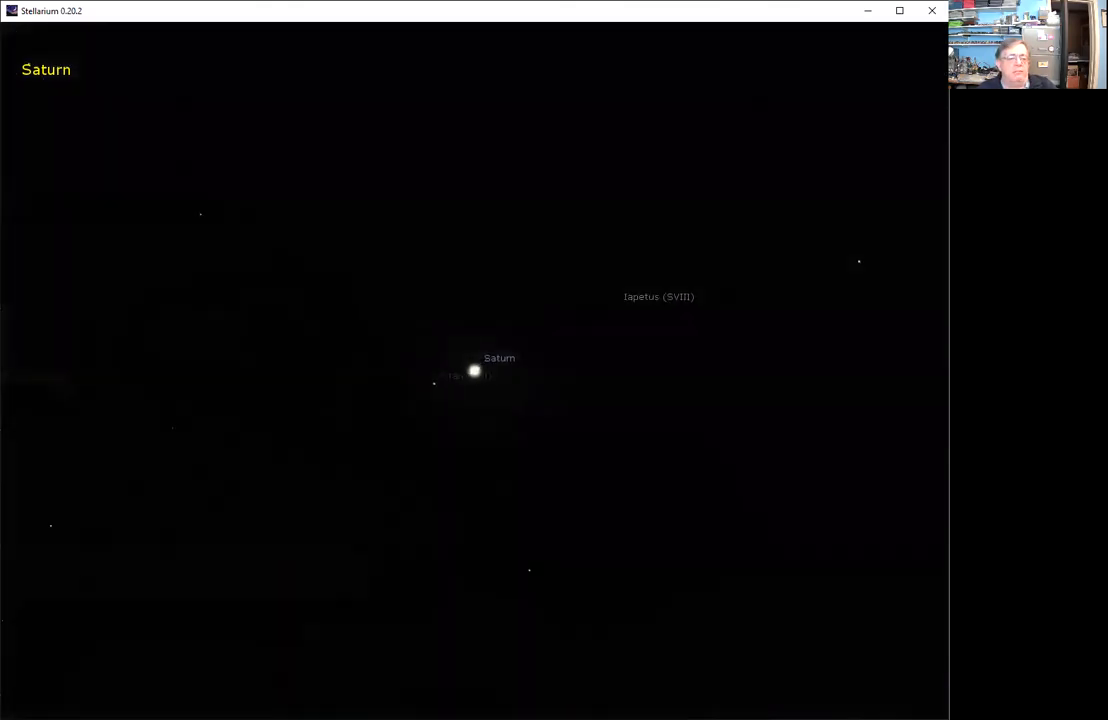
scroll(up, 3)
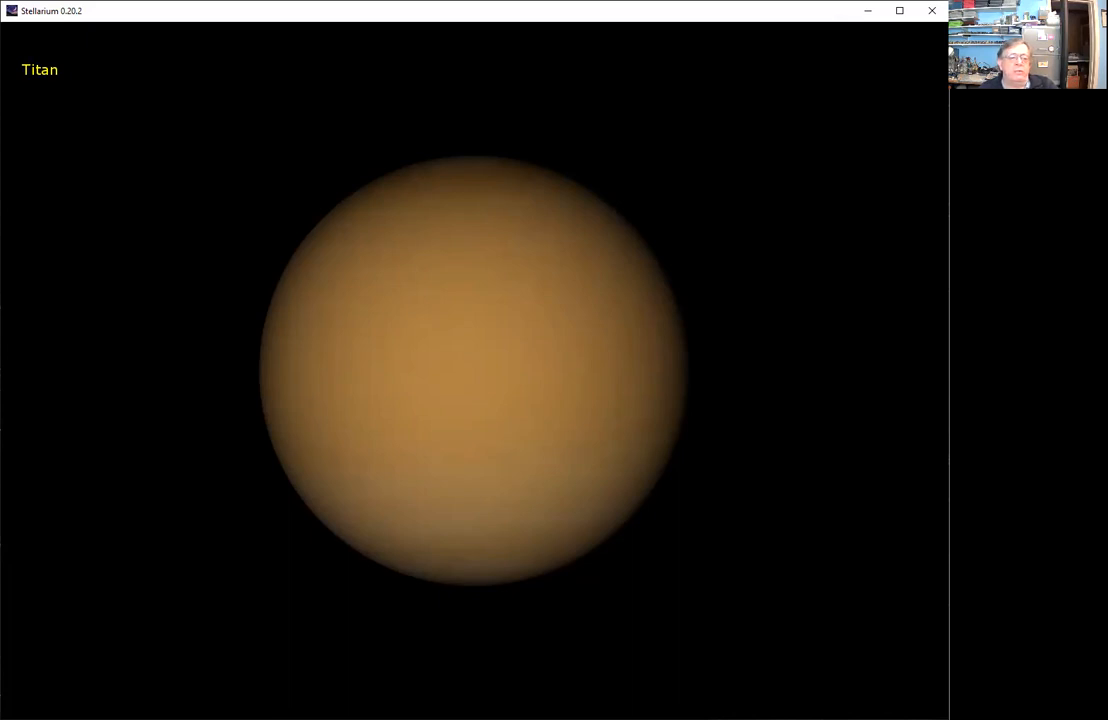
scroll(down, 3)
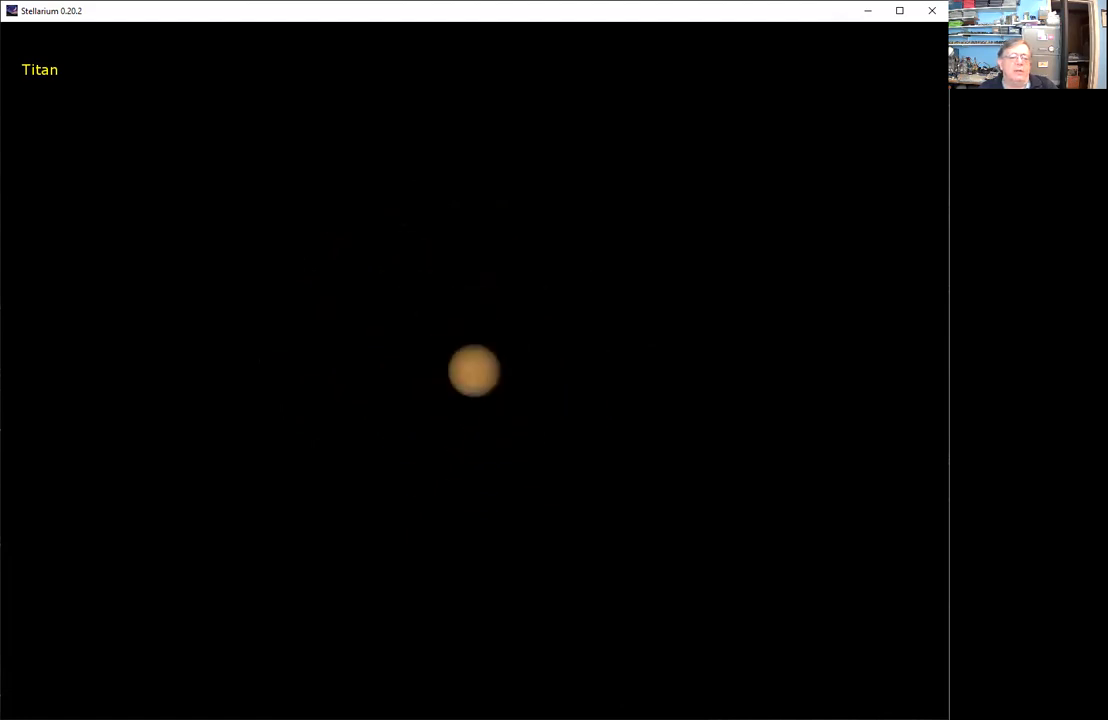